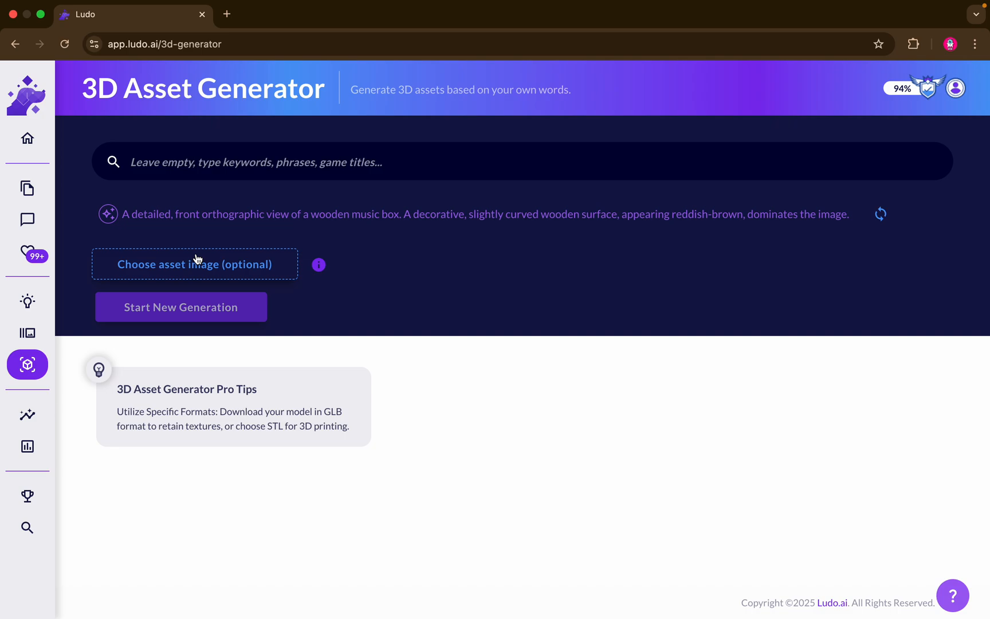
mouse_move(739, 182)
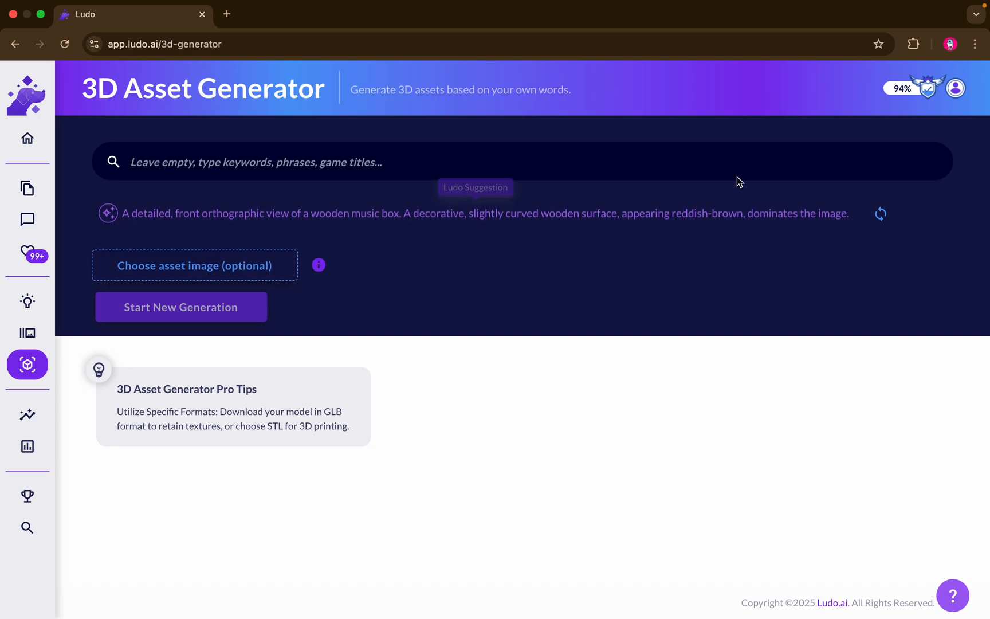
Attach the isometric brick apartment building from favorites as the asset image.
left_click(955, 88)
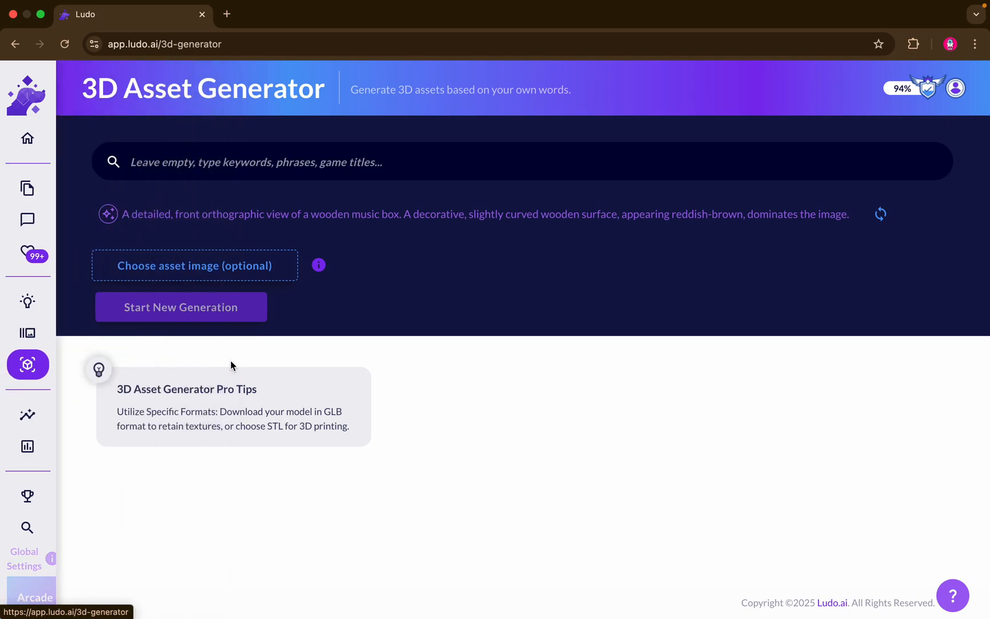
mouse_move(341, 350)
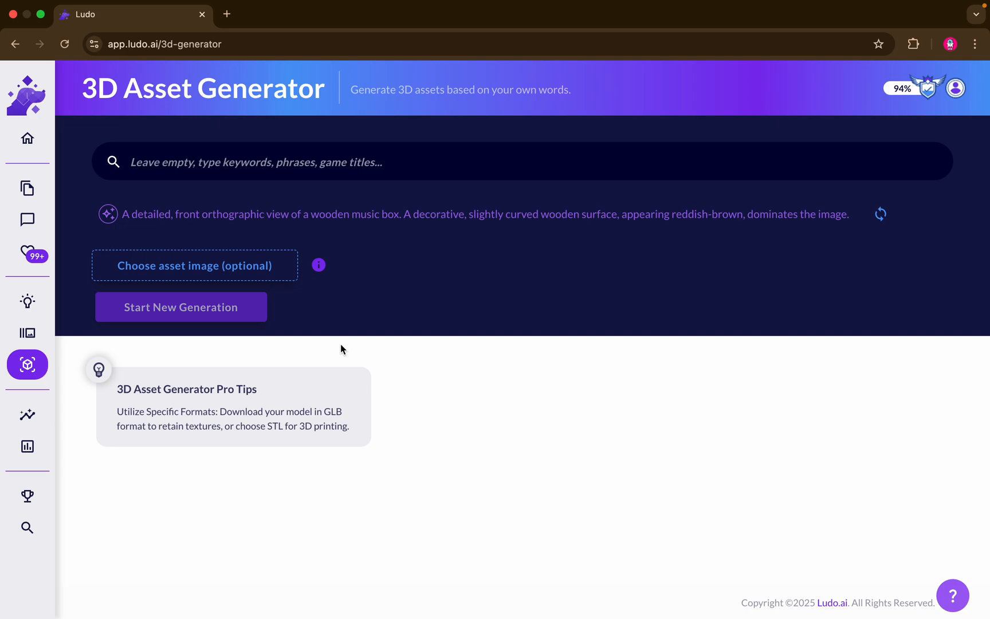
mouse_move(308, 309)
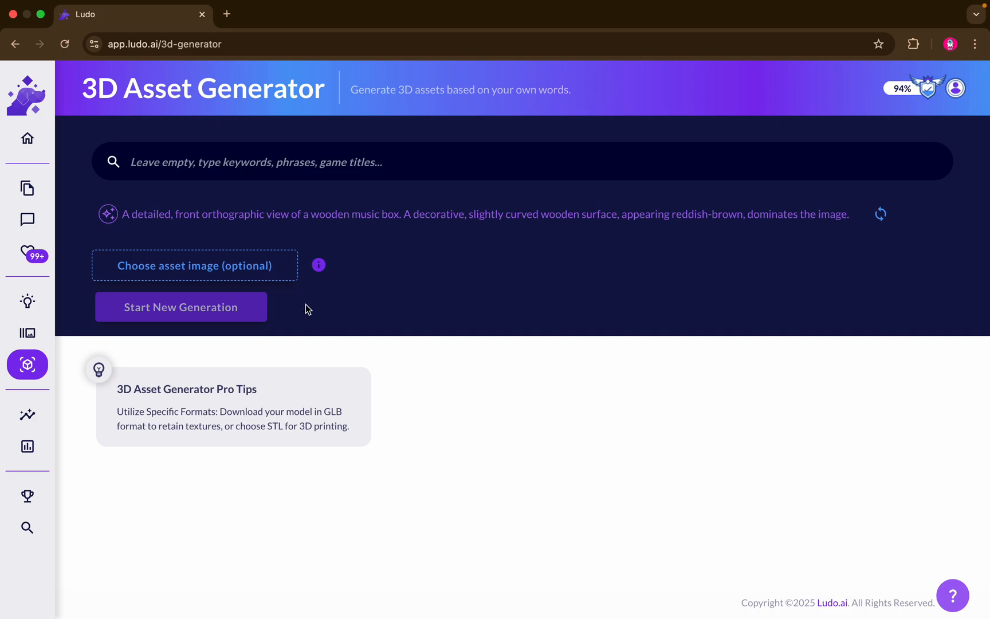
mouse_move(370, 292)
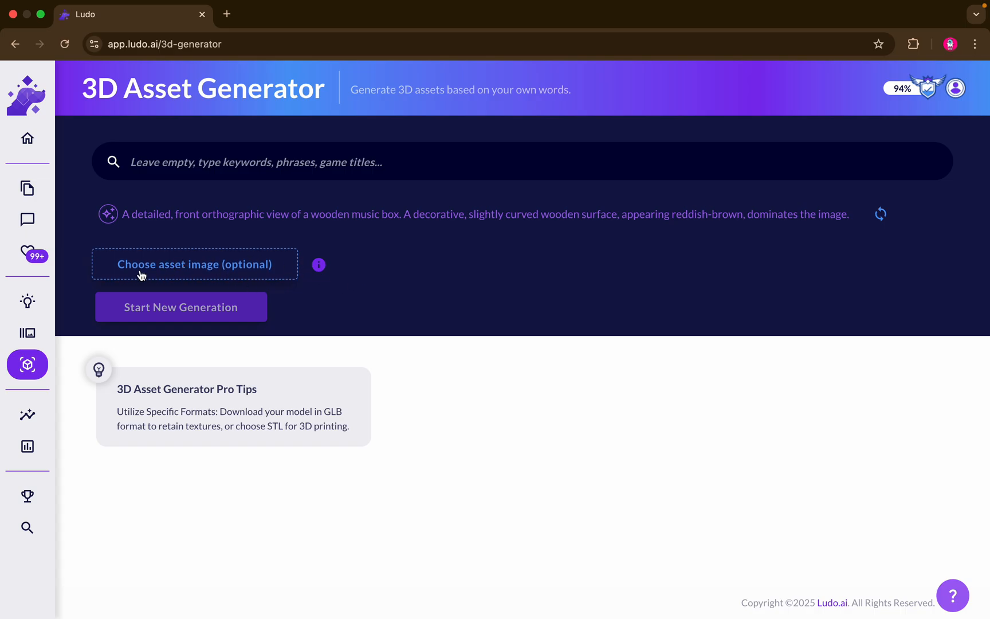
left_click(194, 265)
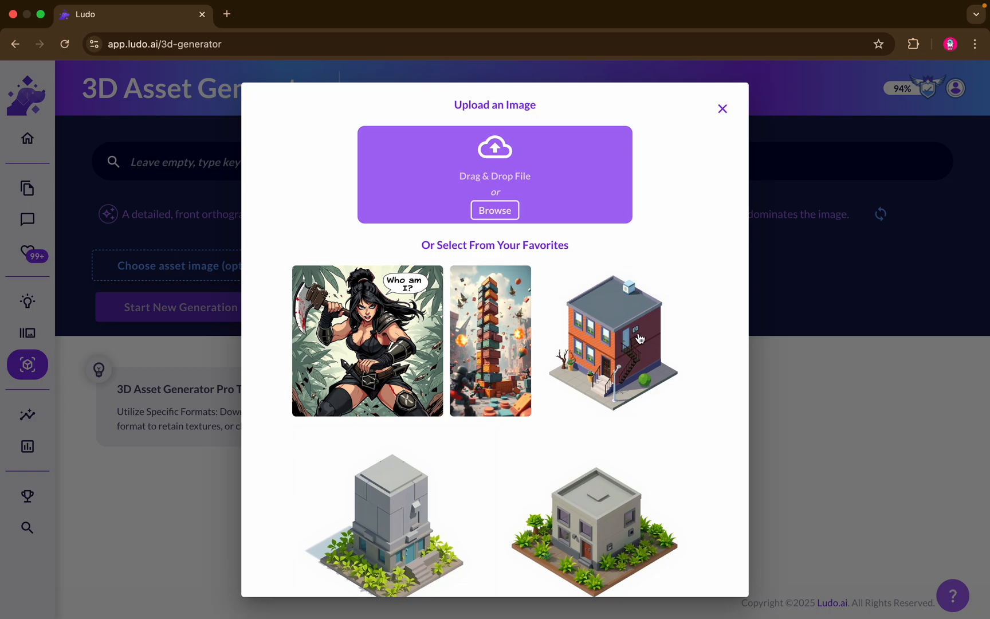
mouse_move(639, 364)
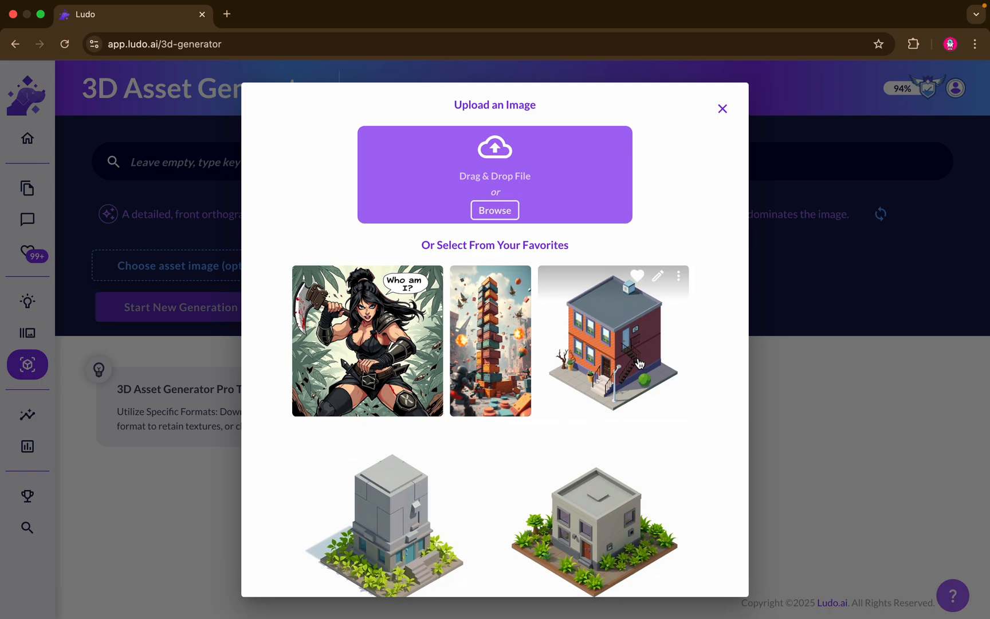
left_click(722, 109)
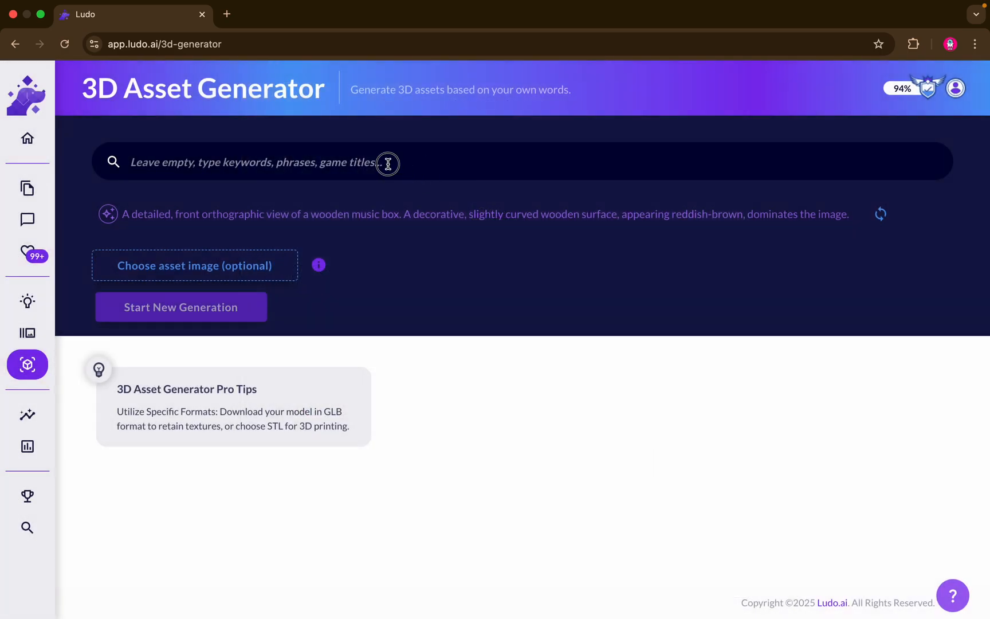
mouse_move(268, 247)
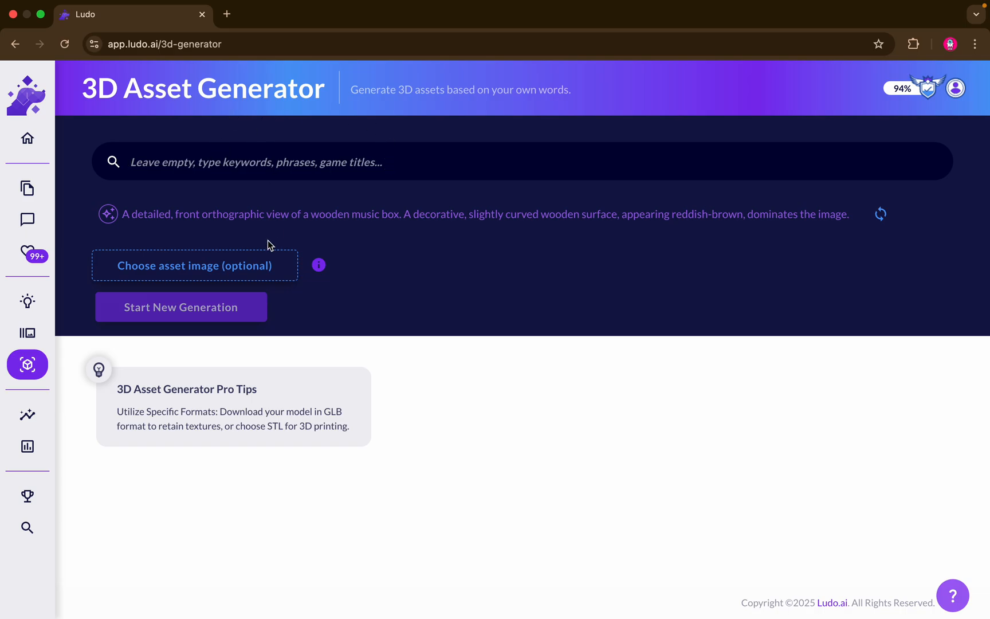
left_click(194, 265)
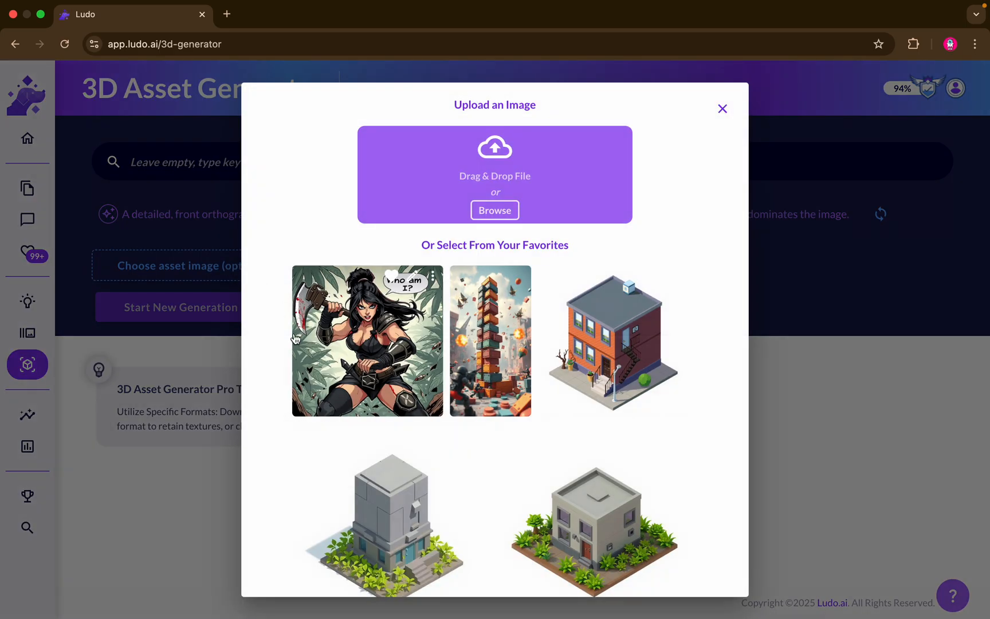
mouse_move(610, 349)
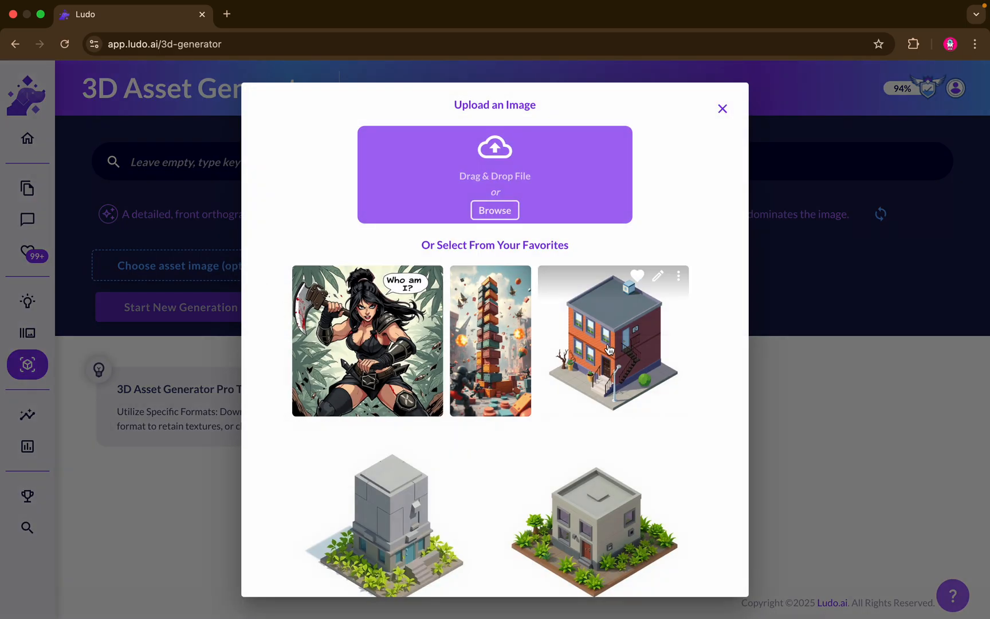
left_click(612, 341)
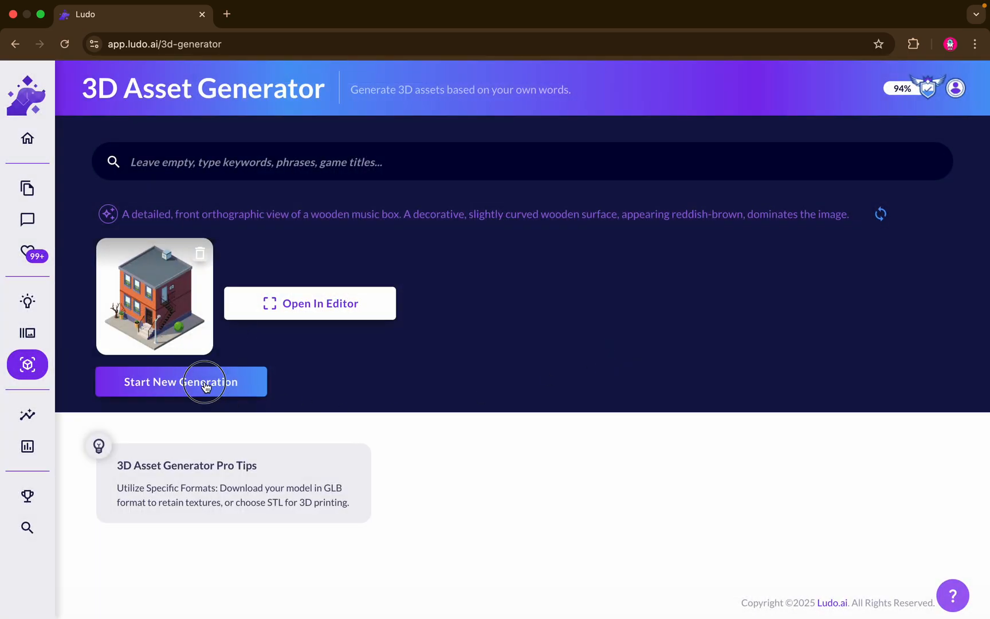
Generate a 3D object from the brick apartment building image.
left_click(180, 382)
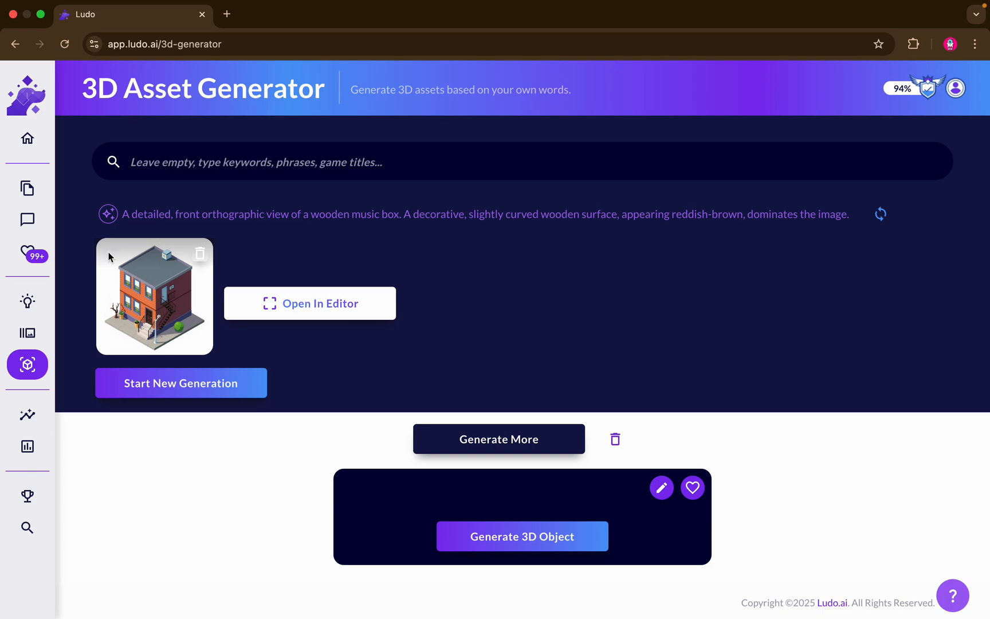
scroll("down", 3)
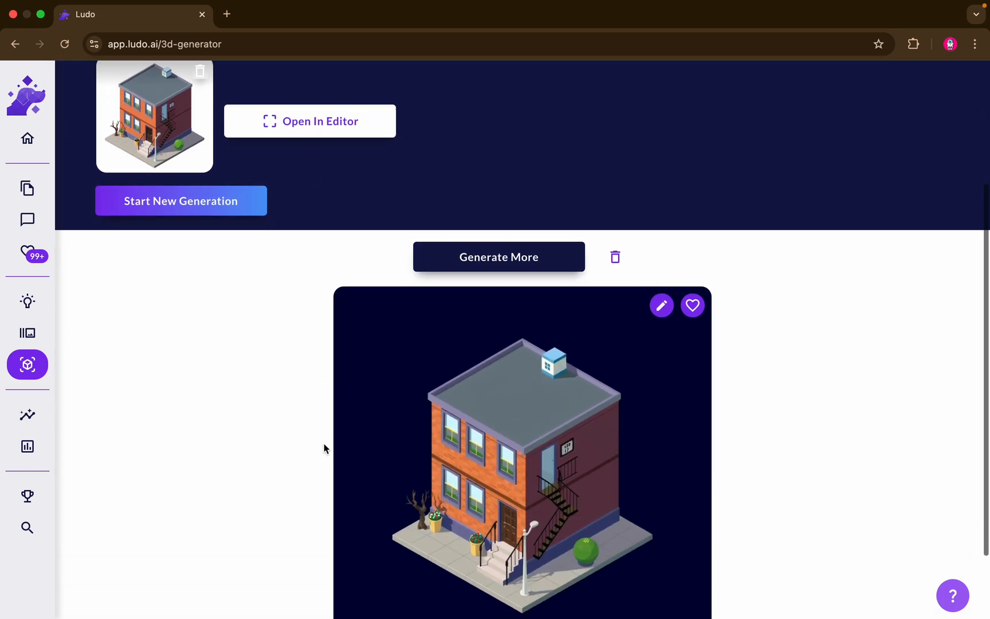
scroll("down", 3)
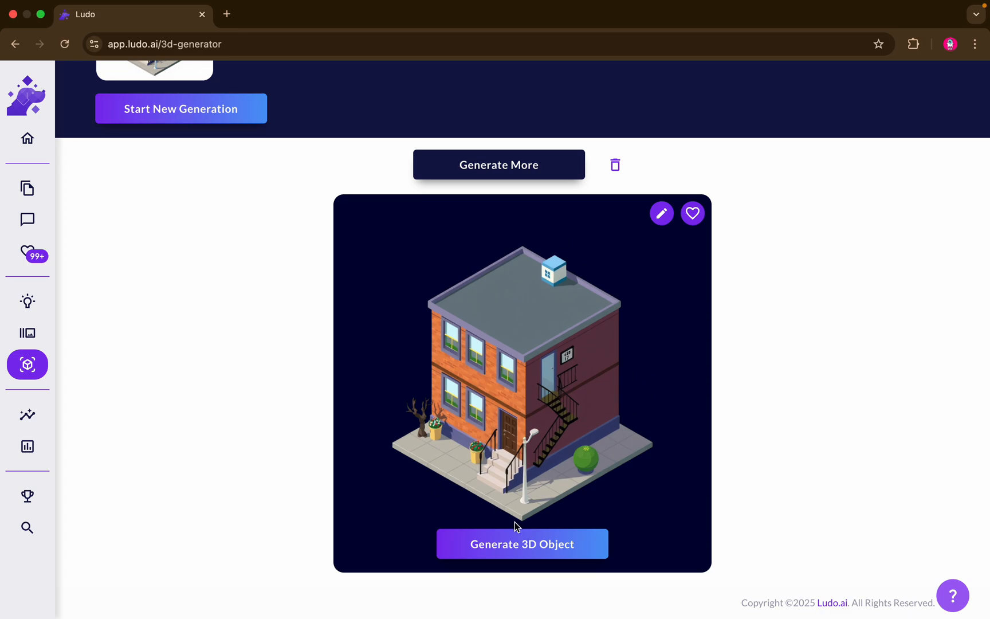
mouse_move(692, 212)
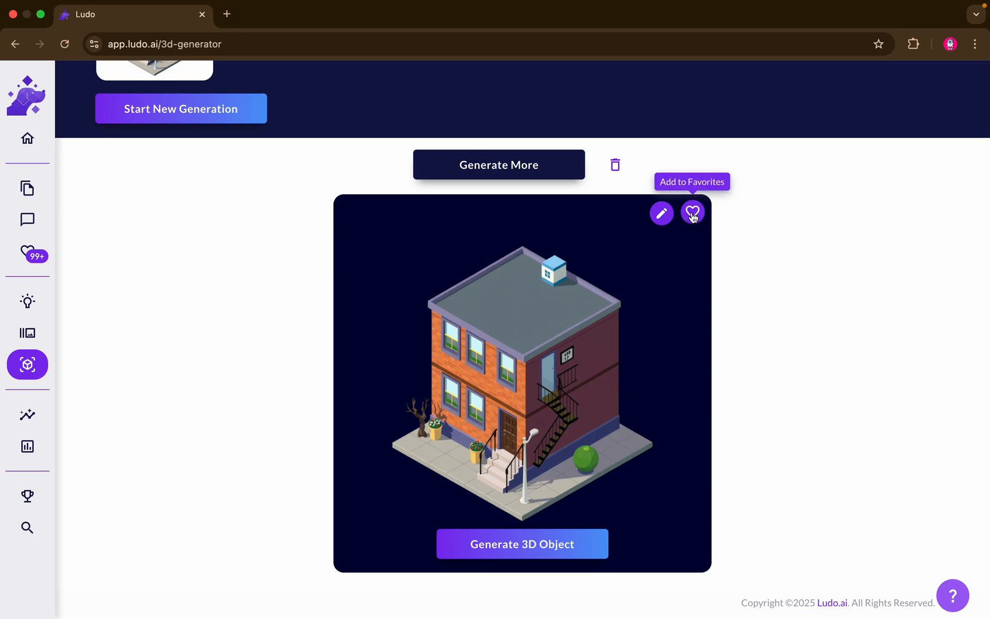
mouse_move(661, 212)
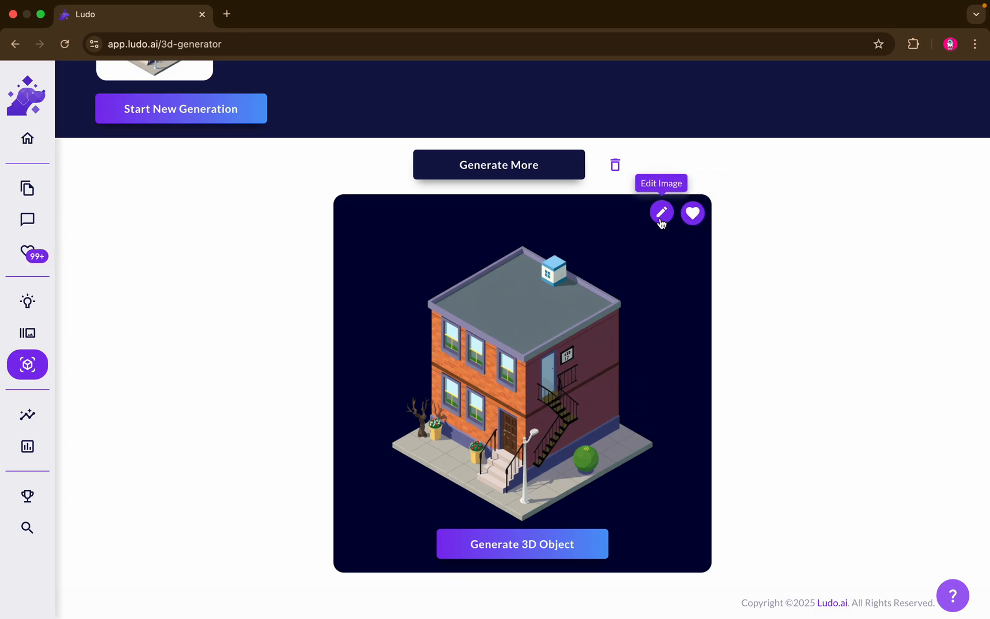
mouse_move(524, 515)
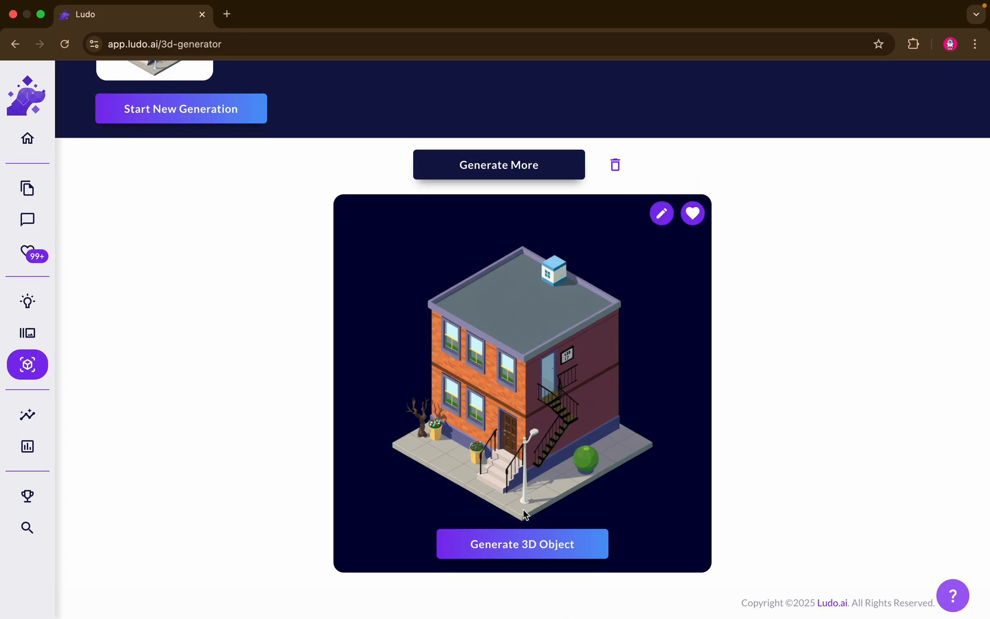
left_click(521, 543)
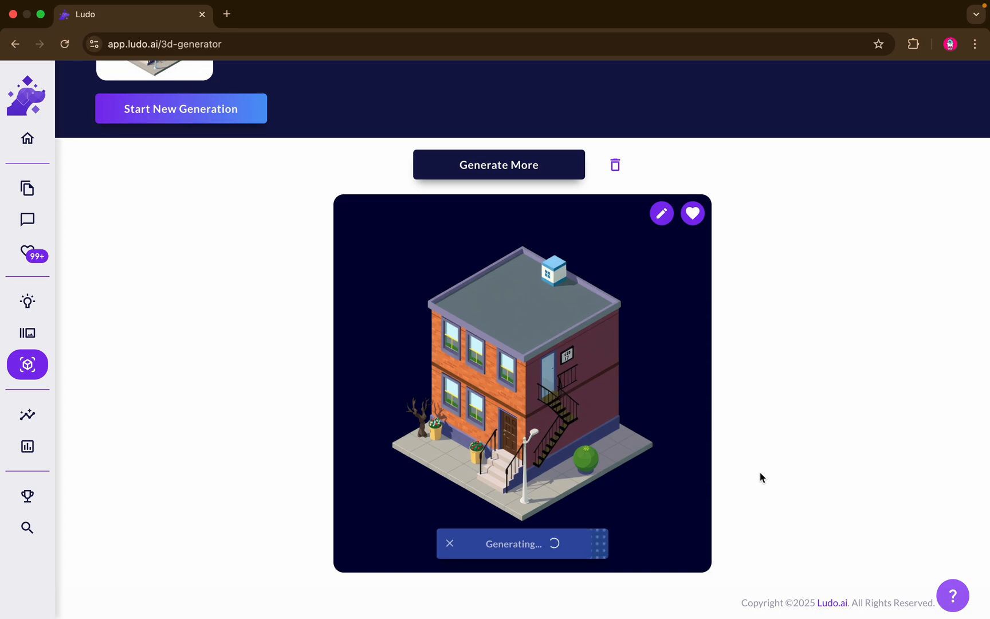
mouse_move(561, 161)
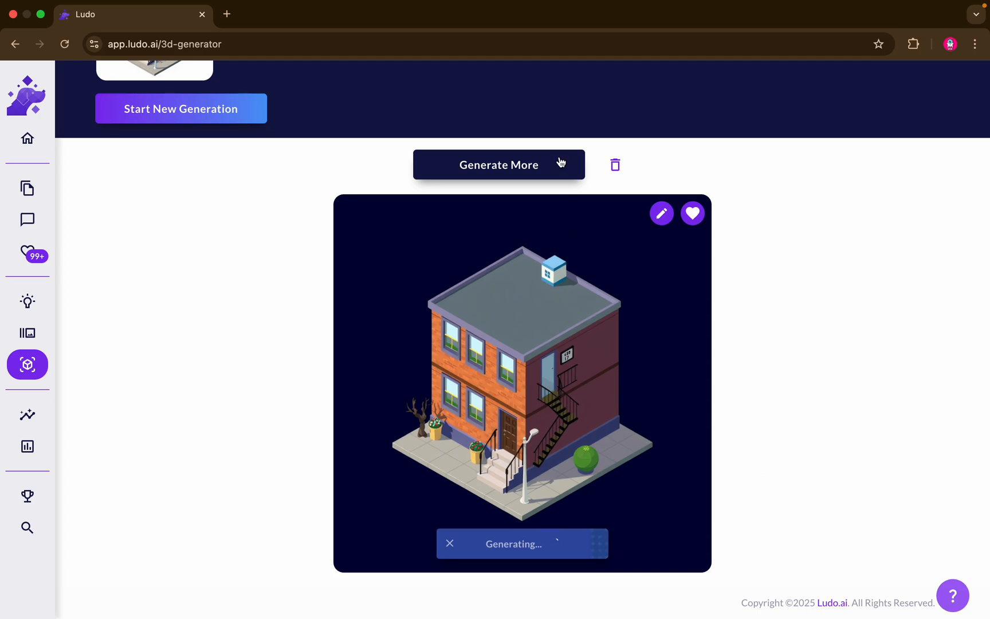
mouse_move(733, 127)
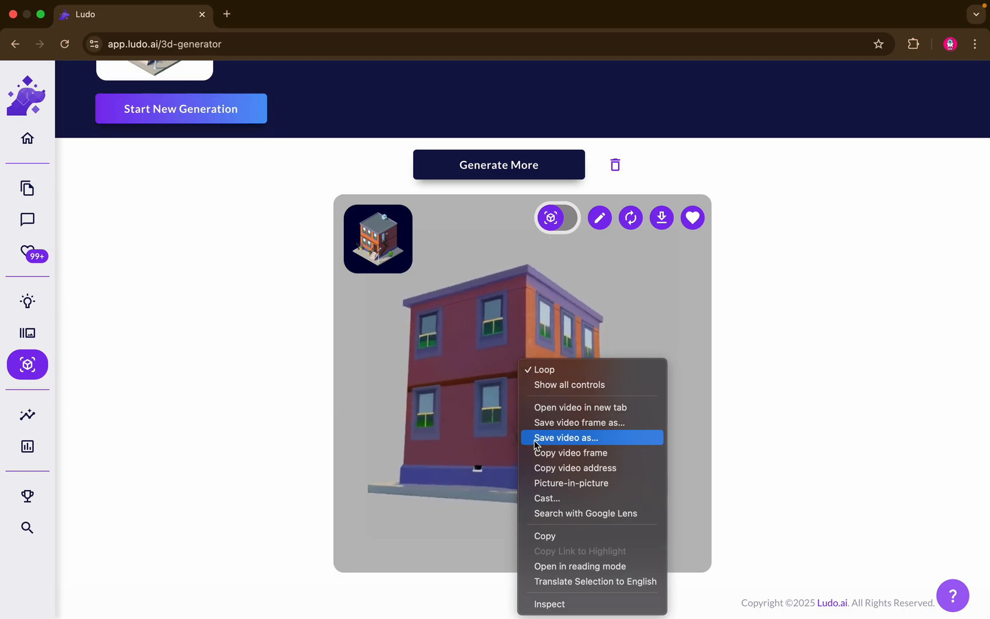
mouse_move(782, 431)
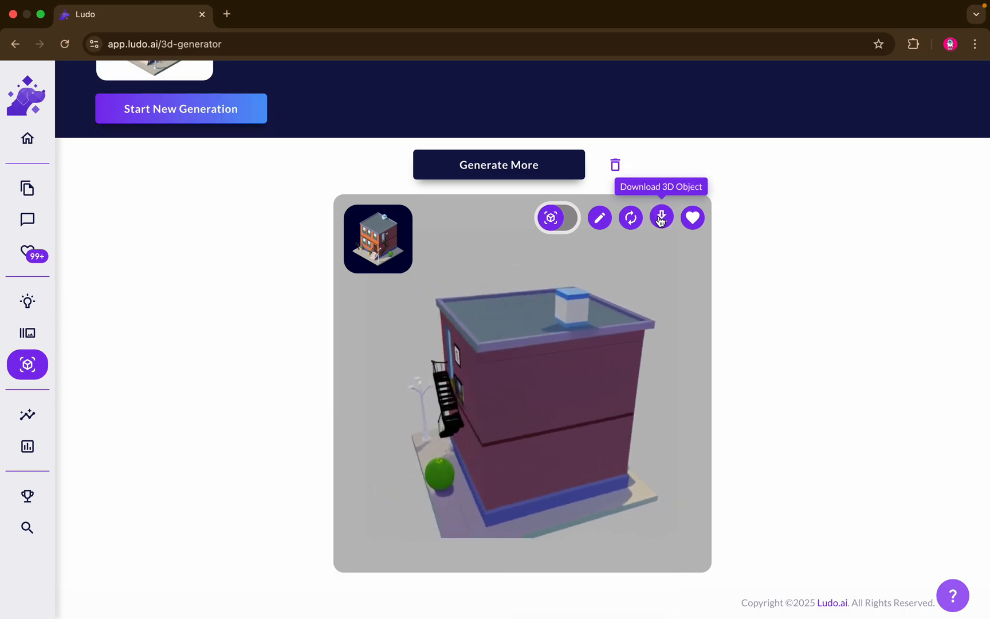
Open the Download 3D Object dialog for the building model.
left_click(661, 218)
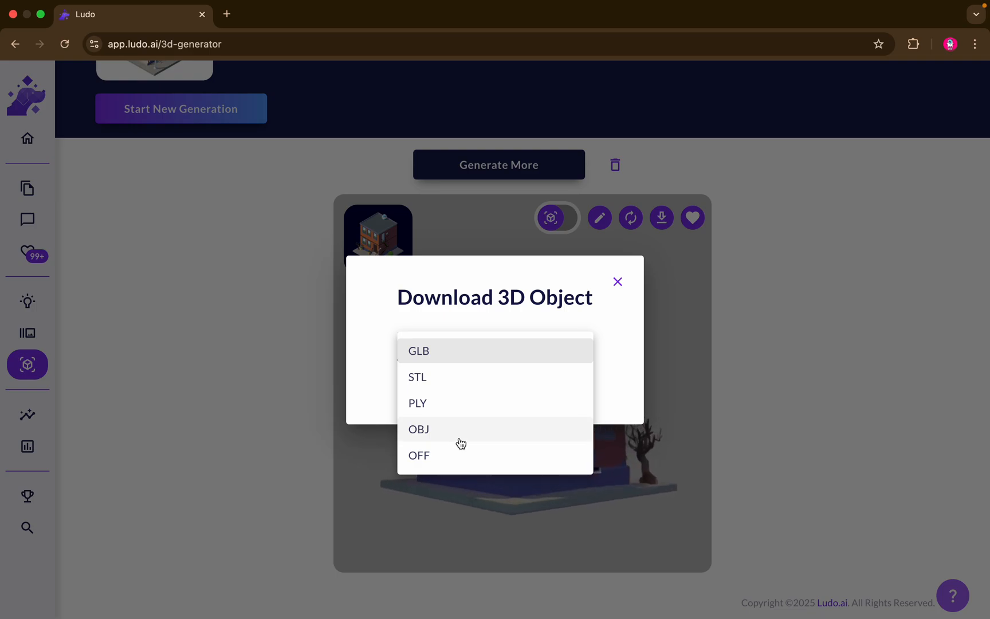
Switch the download file format from OBJ to GLB.
left_click(418, 429)
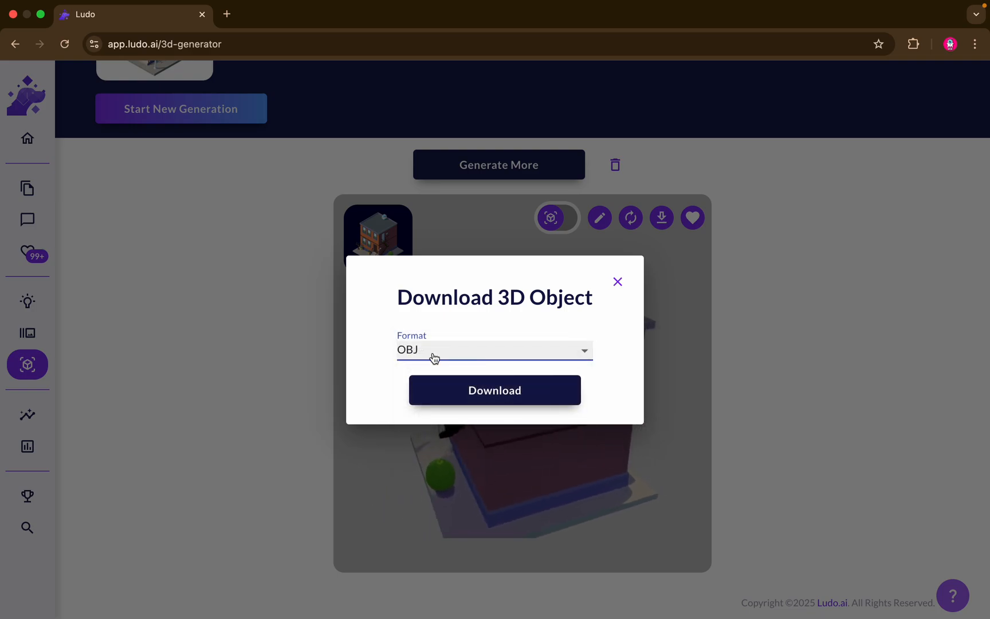
left_click(495, 350)
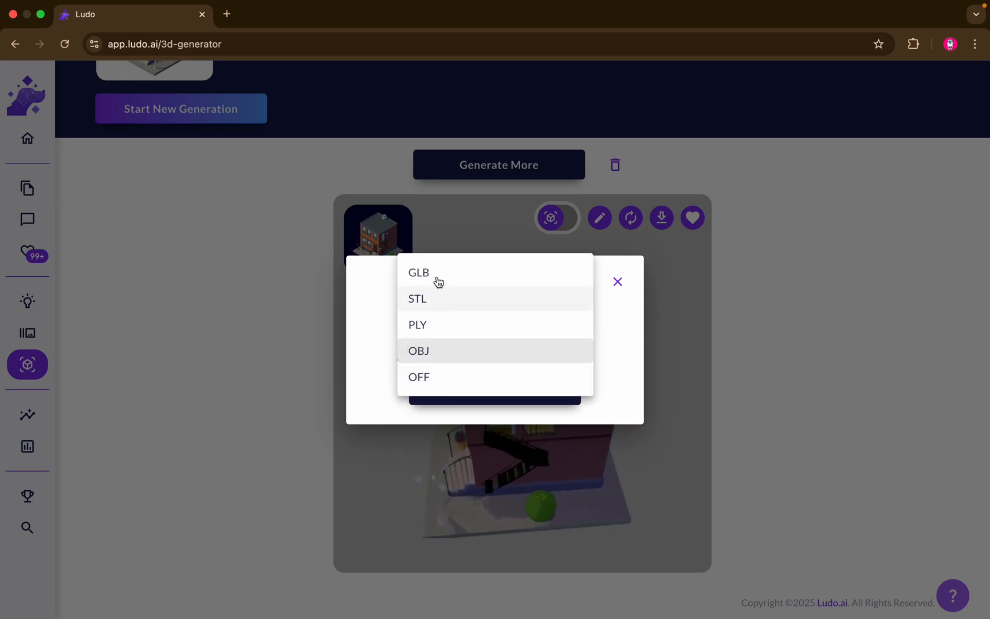
left_click(419, 273)
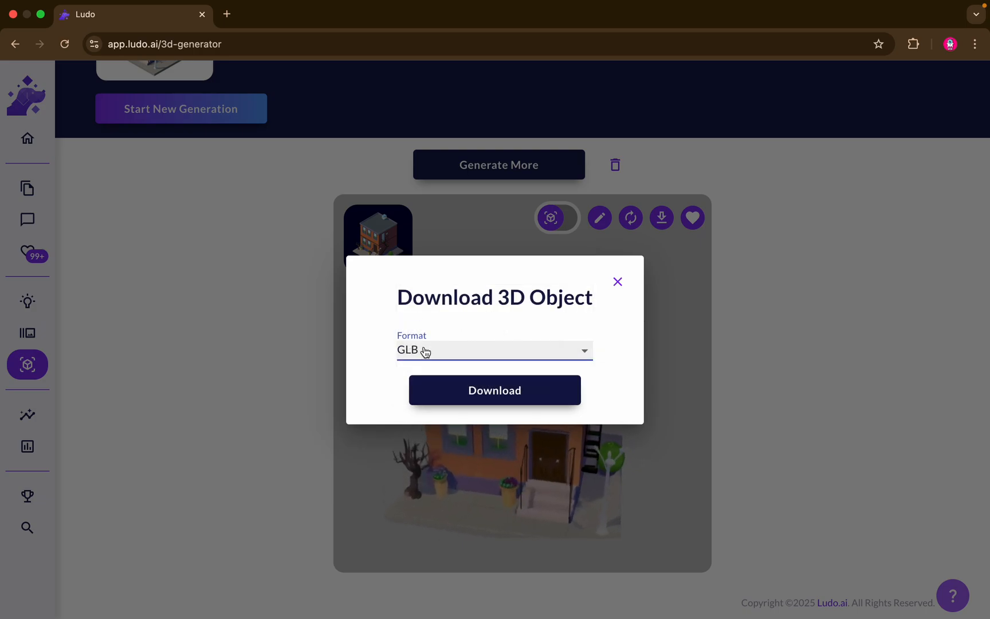
left_click(495, 351)
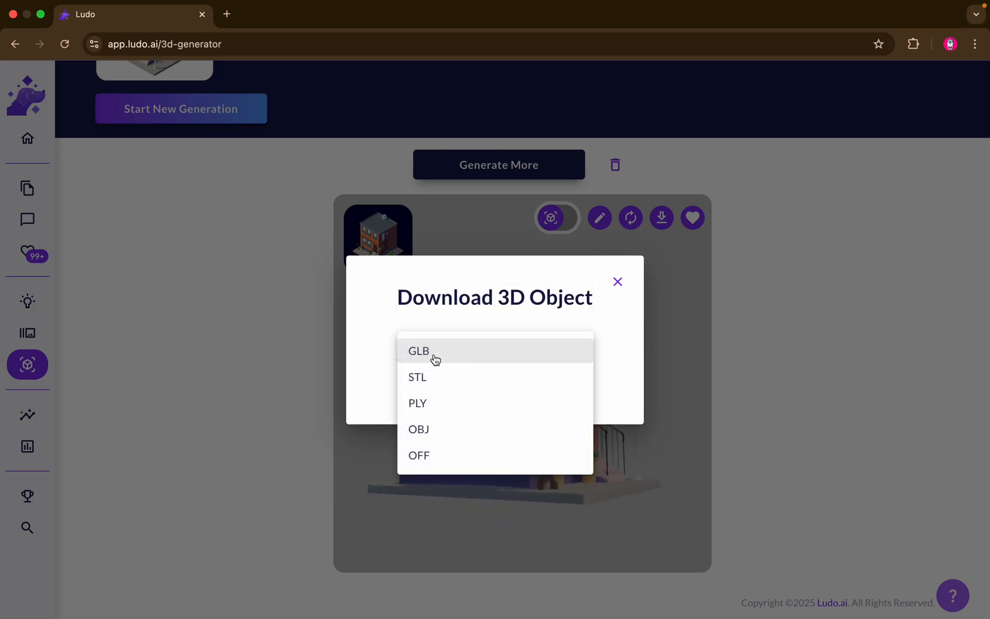
Confirm GLB as the format and download the building model.
left_click(418, 351)
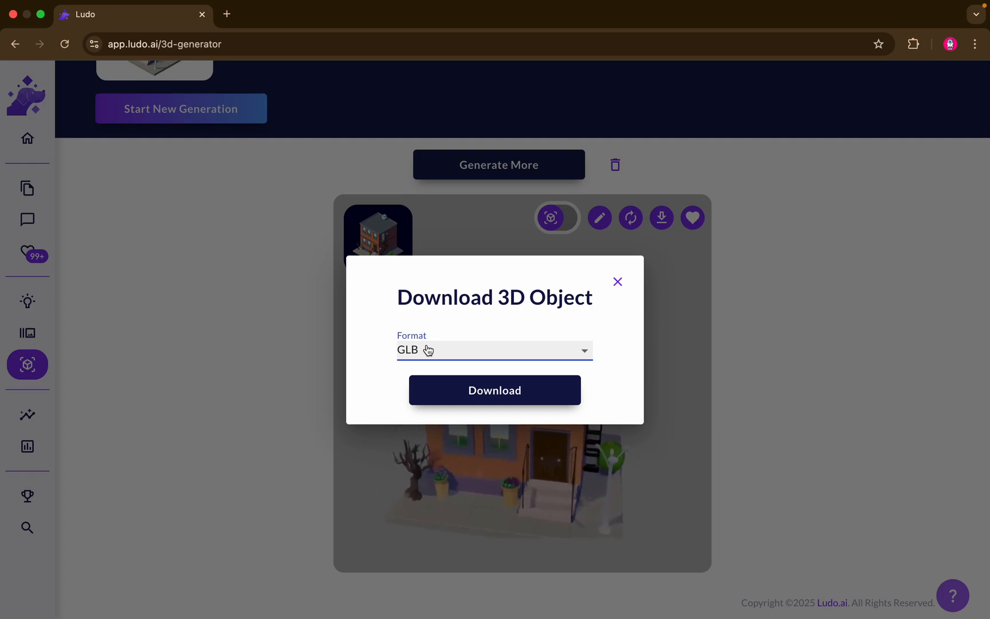
left_click(494, 350)
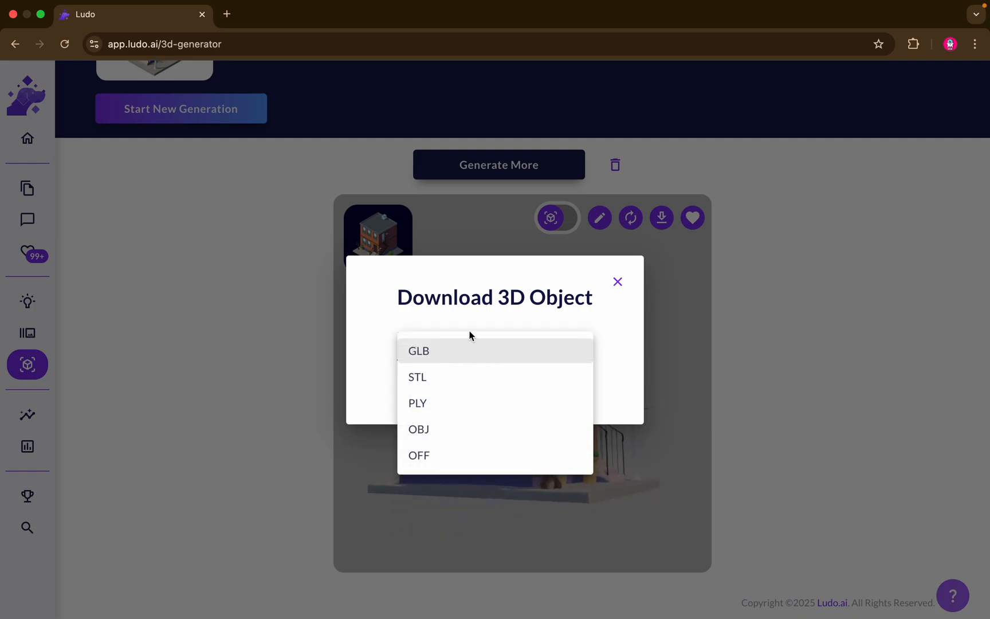
mouse_move(450, 362)
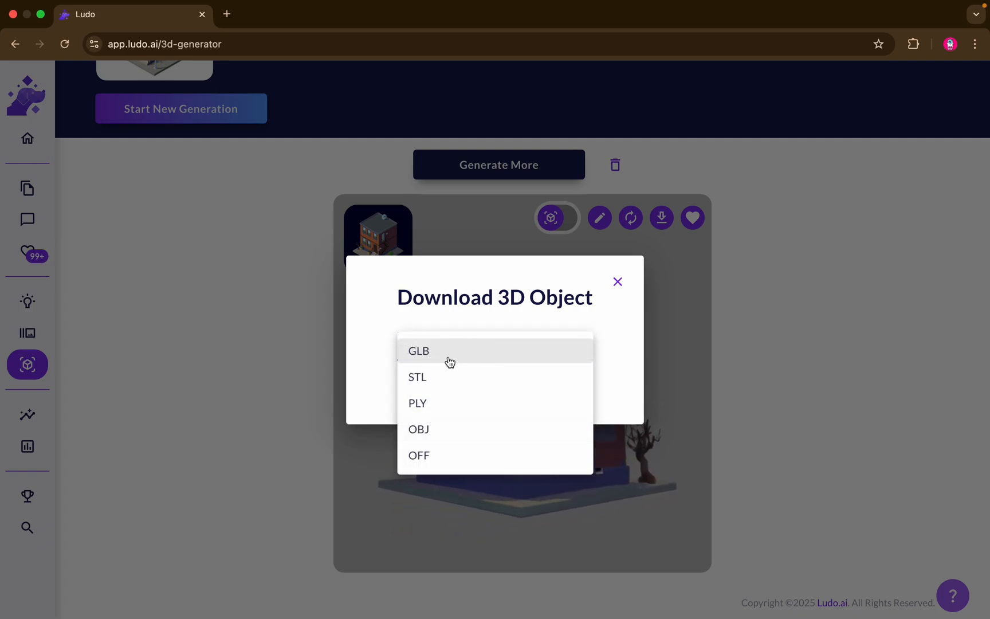
left_click(418, 351)
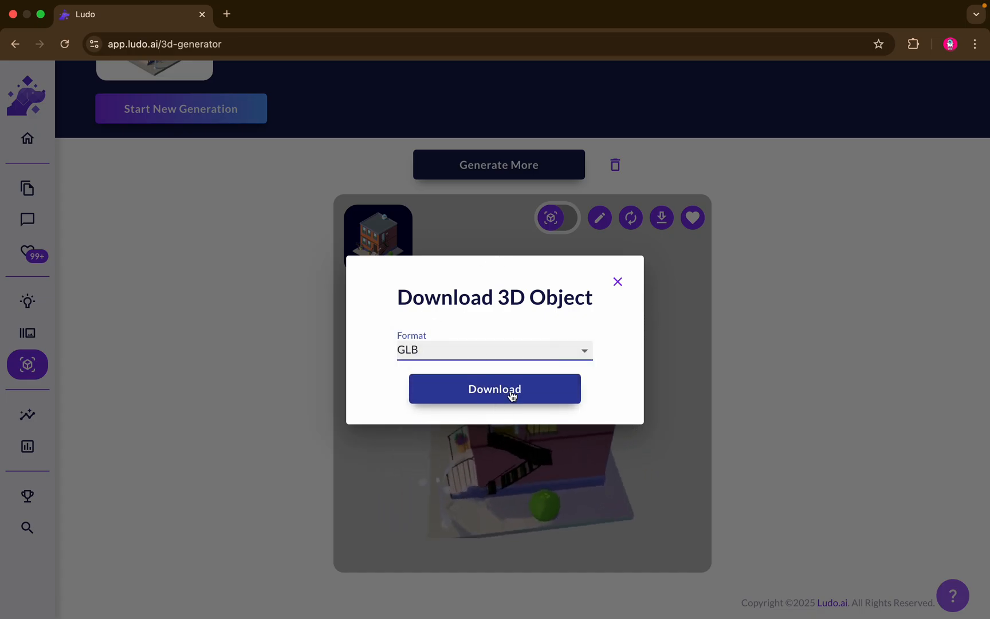
left_click(495, 388)
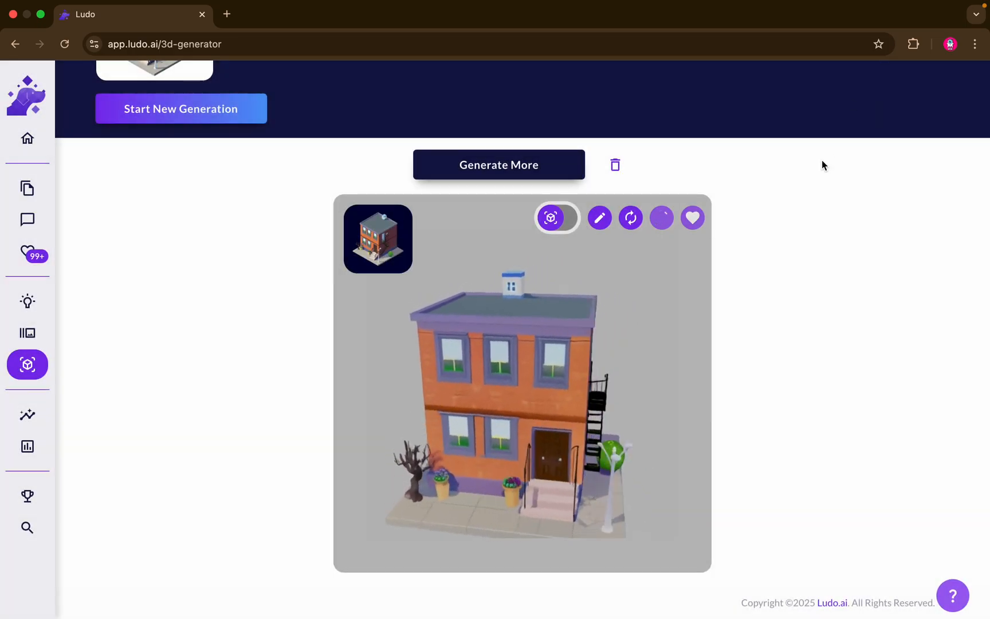